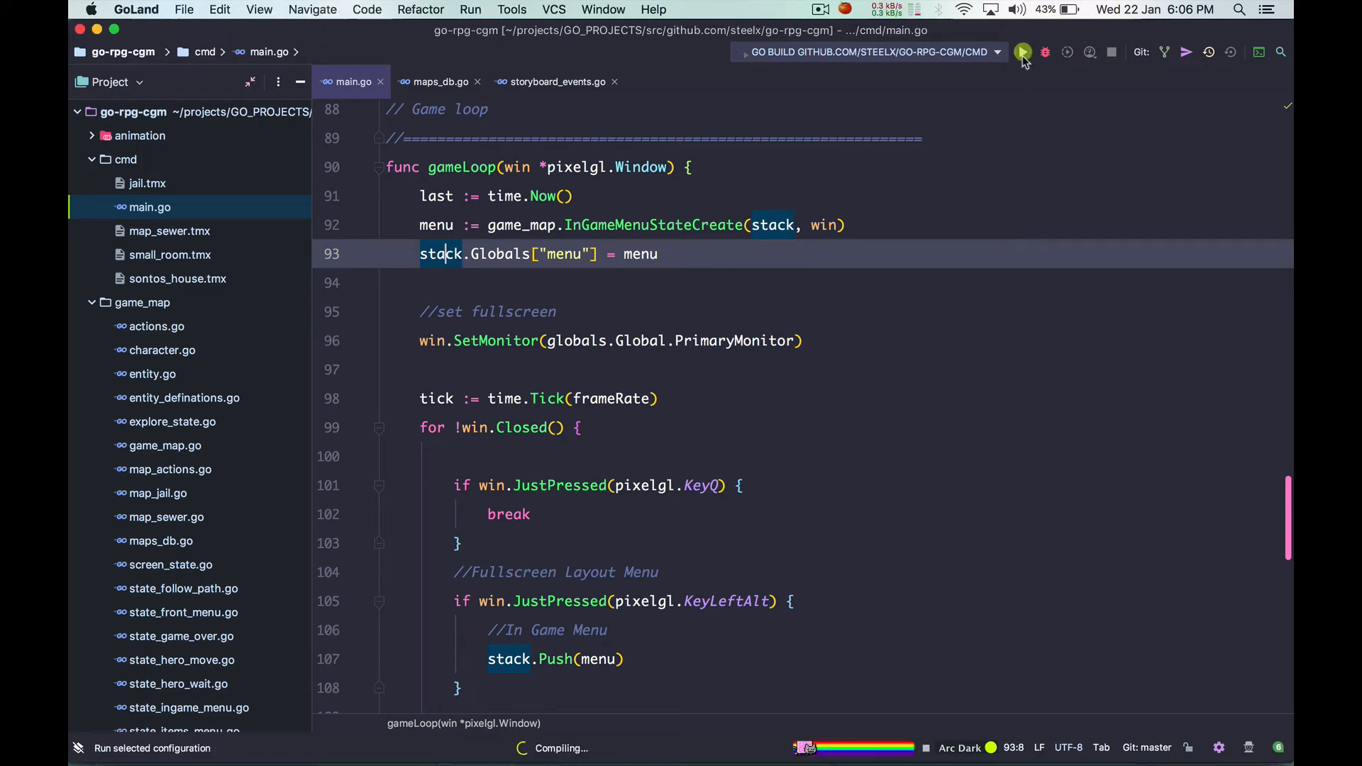
# Run the cmd configuration to build the Go project and launch the game window
pyautogui.click(1021, 51)
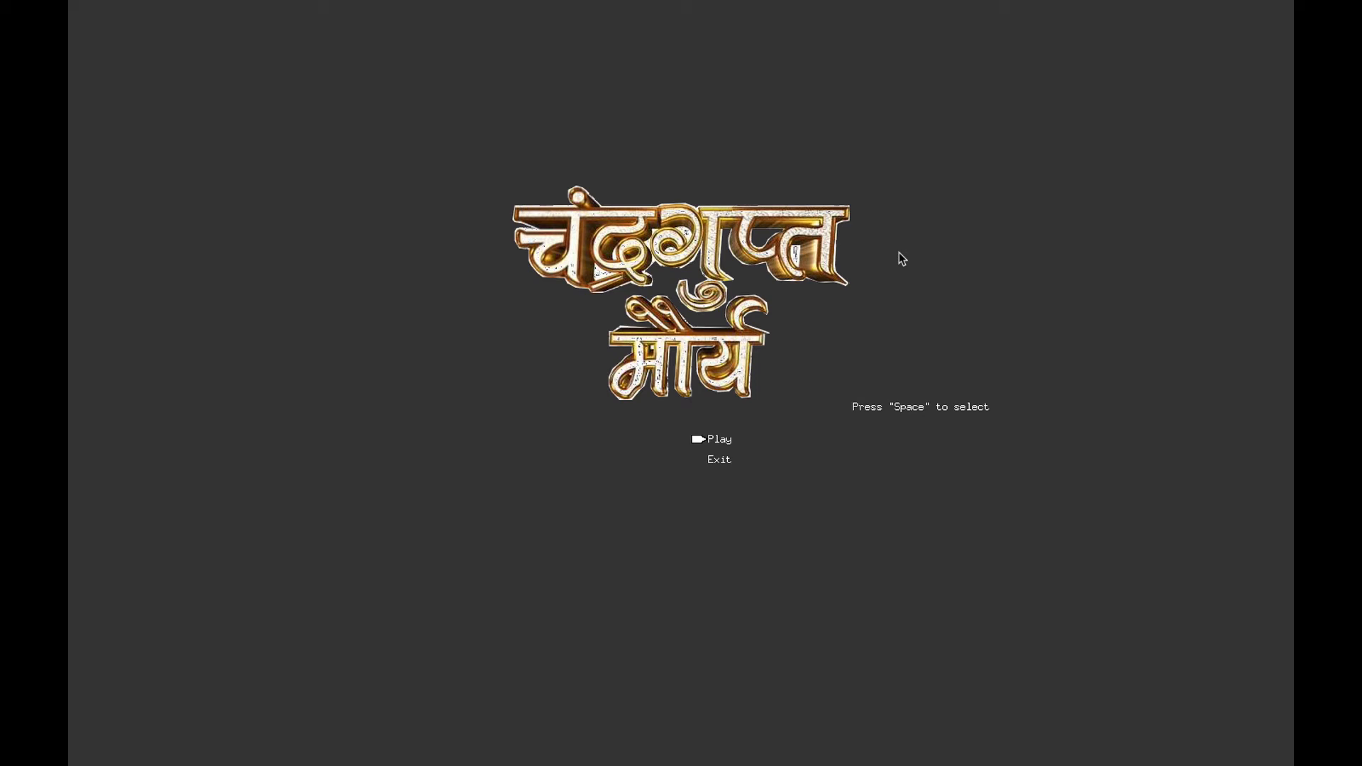
# Choose Play on the title screen to begin a new game and show the intro card
pyautogui.press('space')
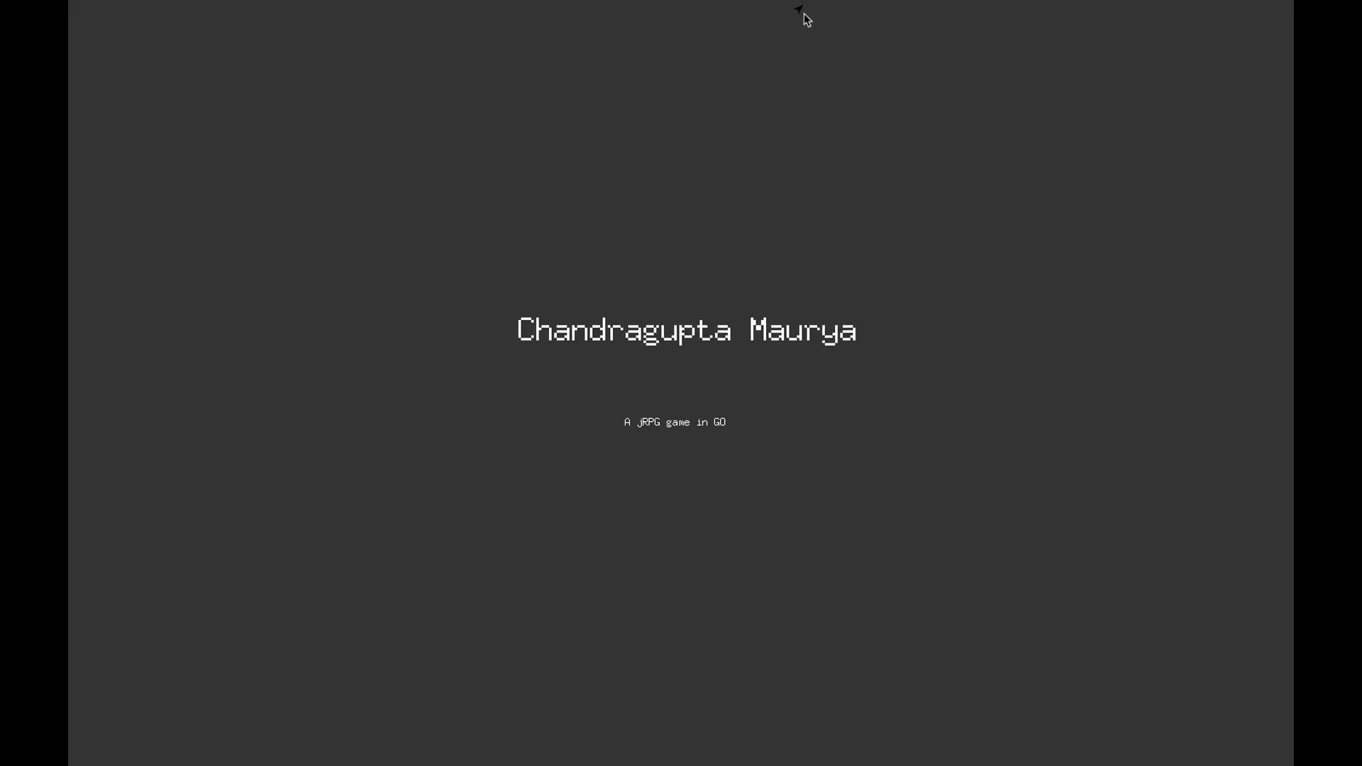
pyautogui.moveTo(1046, 138)
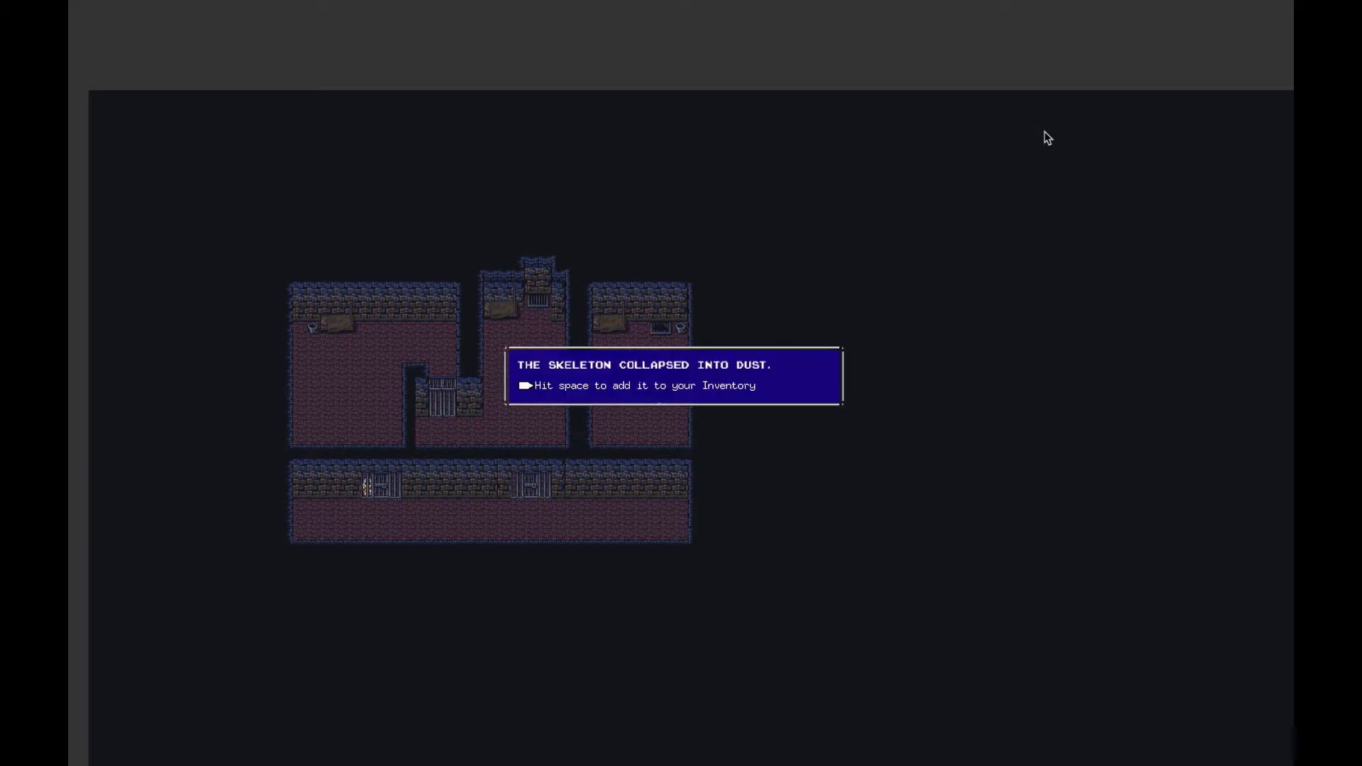
# Add the skeleton's remains to the inventory, talk to the prisoner and dismiss his warning
pyautogui.press('space')
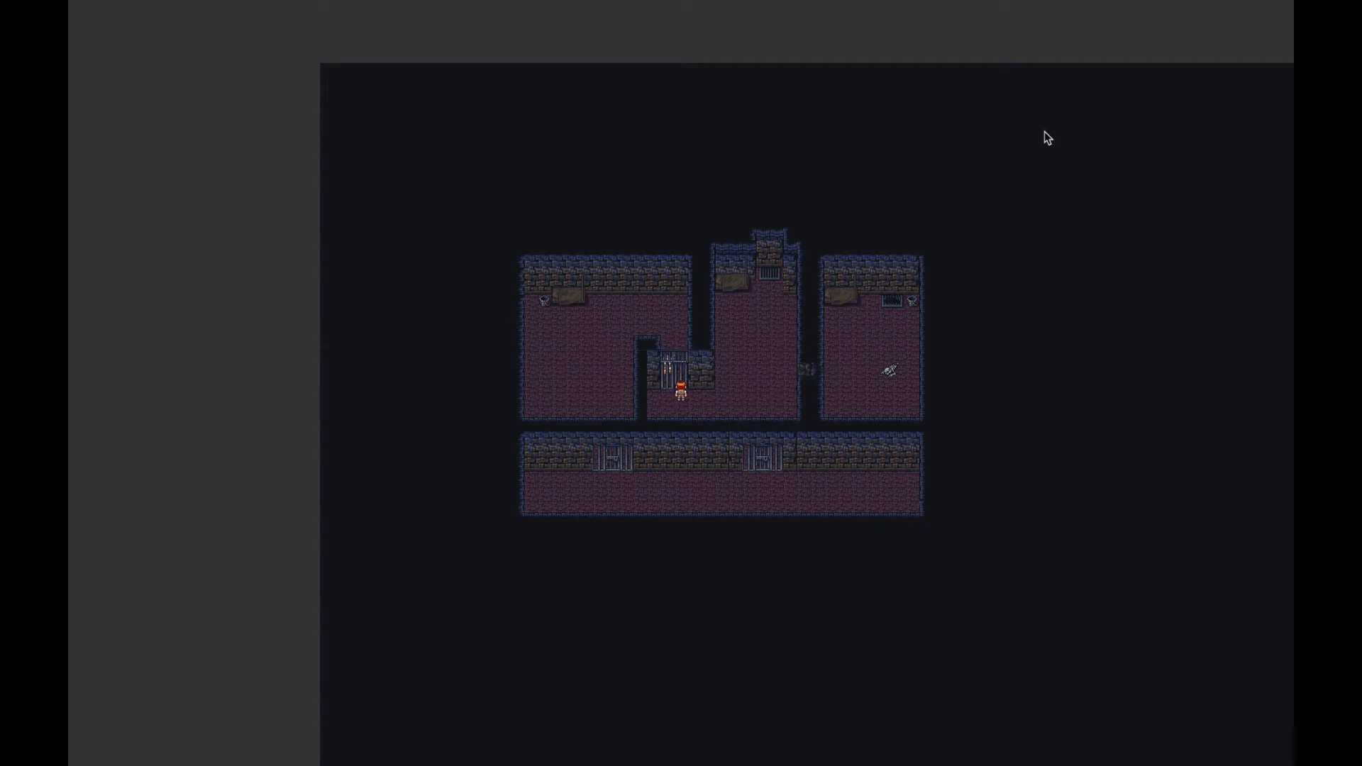
pyautogui.press('Enter')
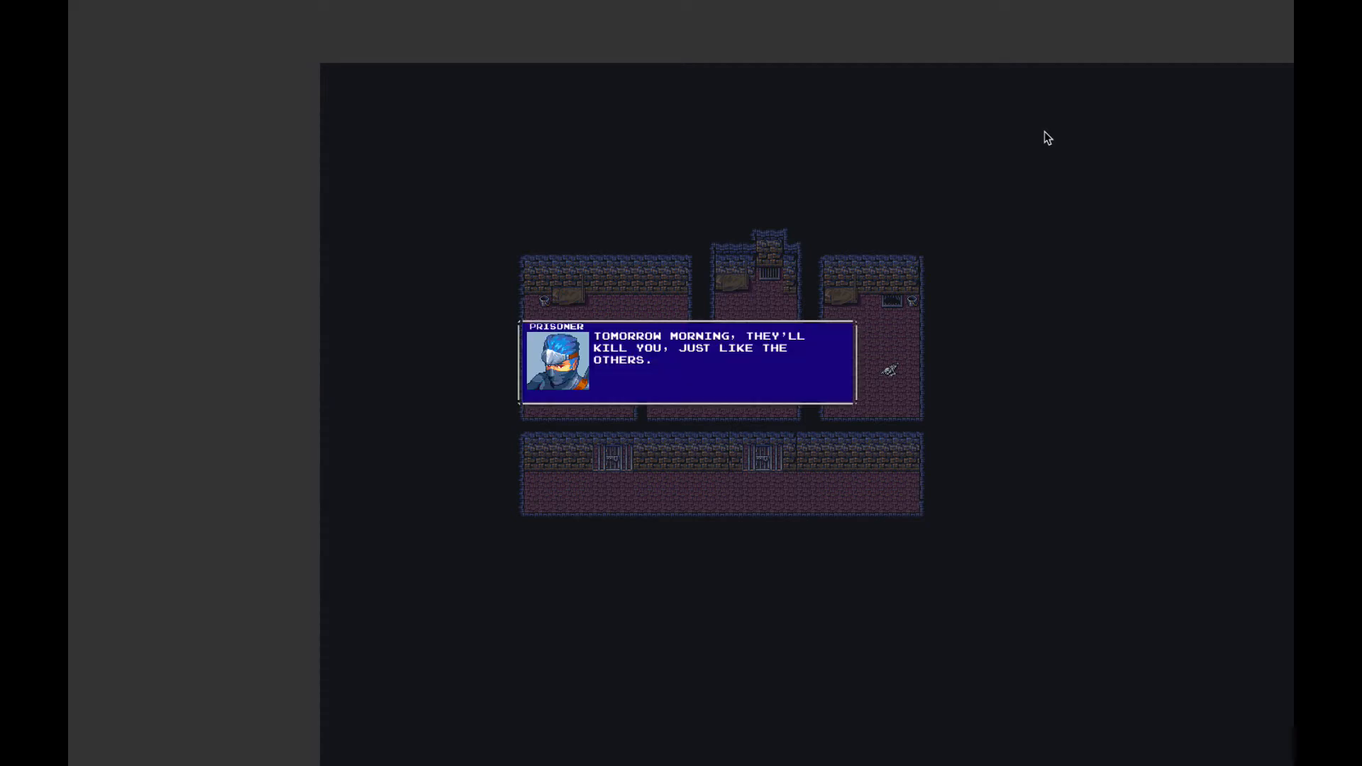
pyautogui.press('Enter')
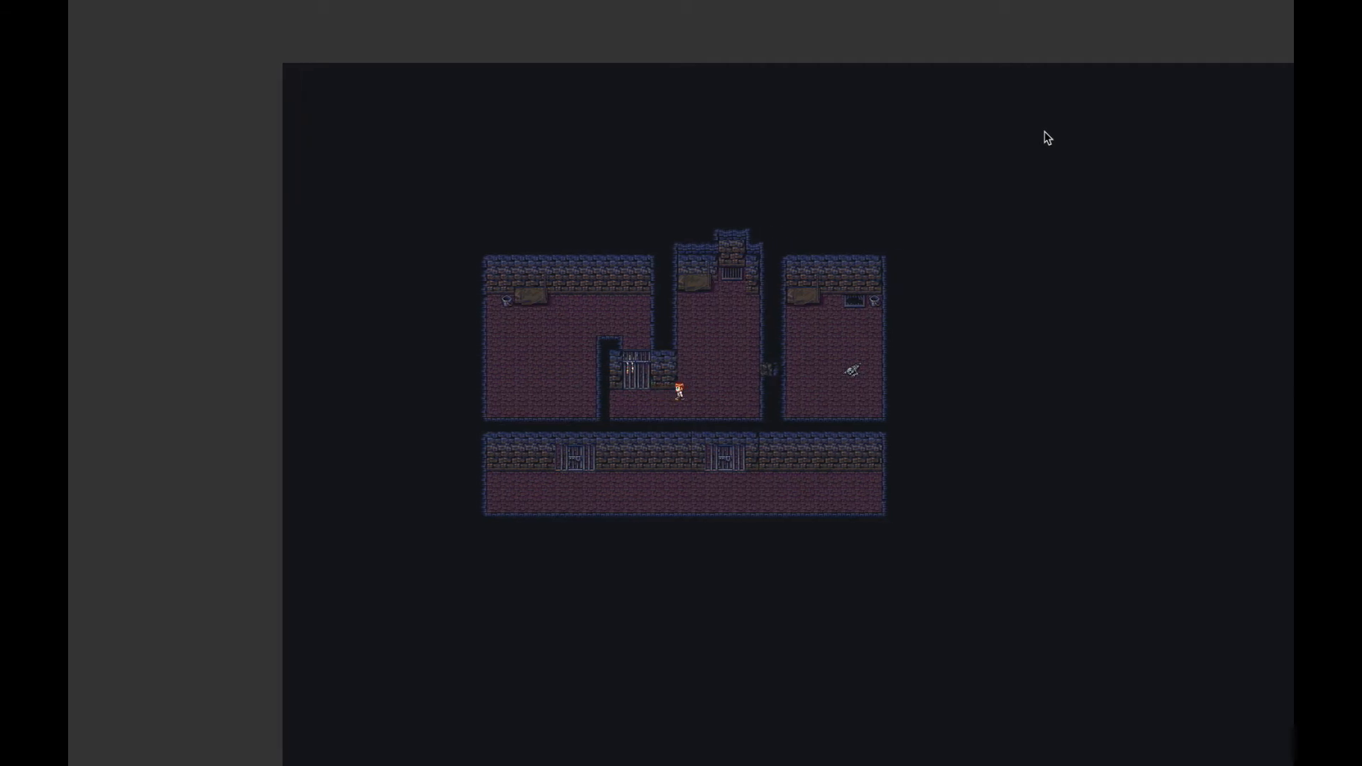